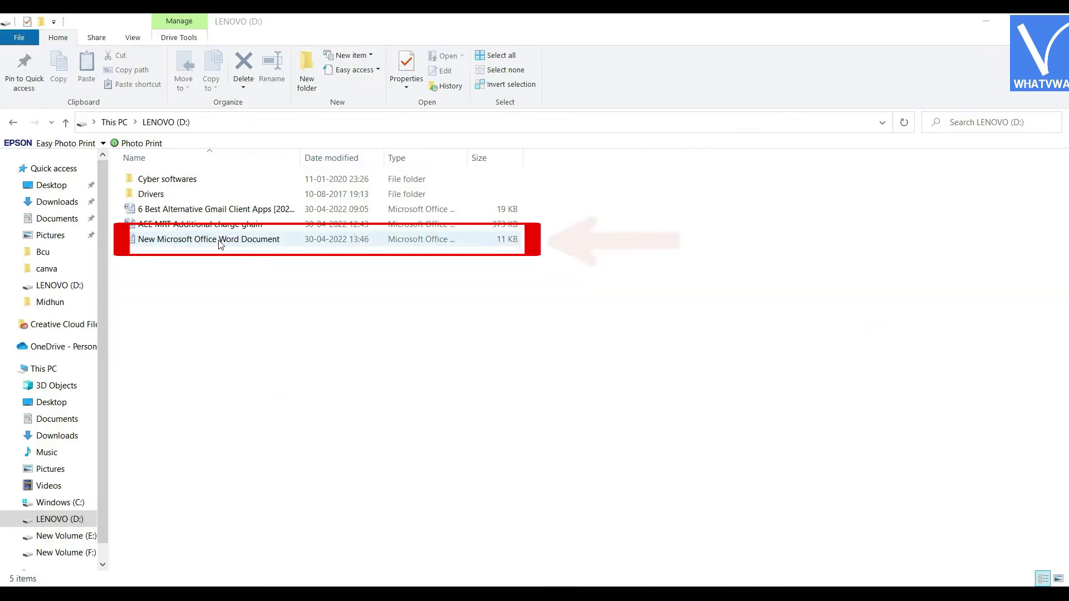
Step: Open 'New Microsoft Office Word Document' from LENOVO (D:) into Word
double_click(210, 238)
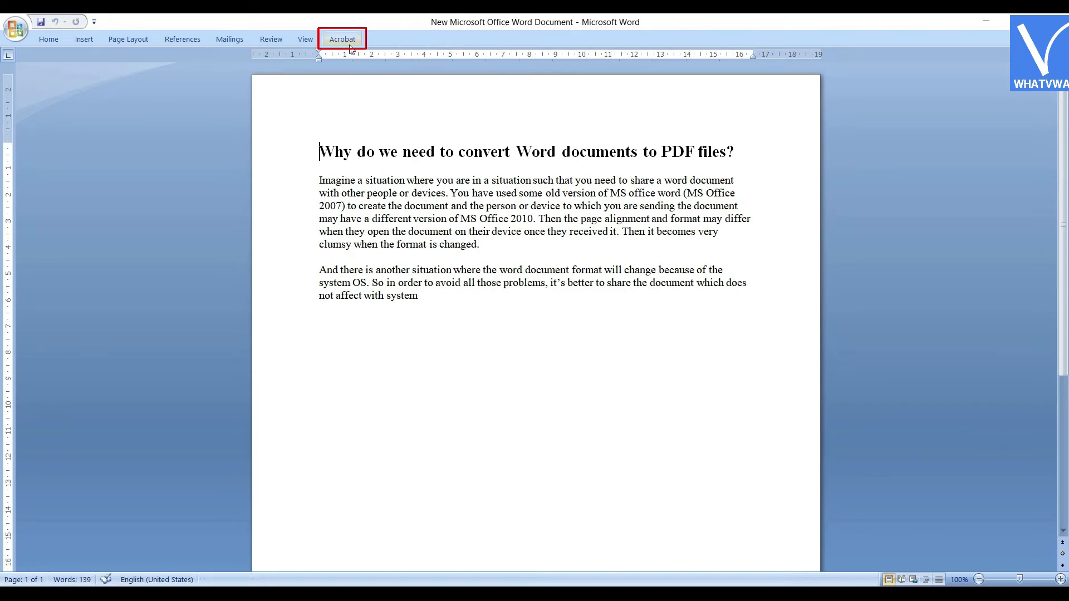
Step: Switch to the Acrobat ribbon tools to start creating a PDF
left_click(342, 38)
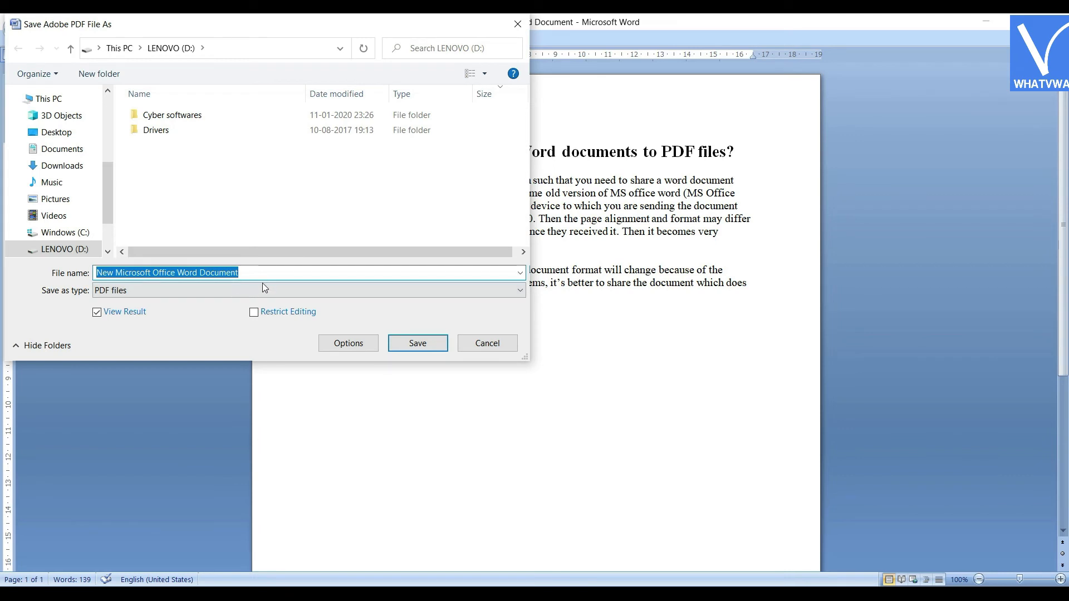
Step: Name the PDF 'wordf to pdf testing' in the Save Adobe PDF File As dialog
type("wordf to pdf testing")
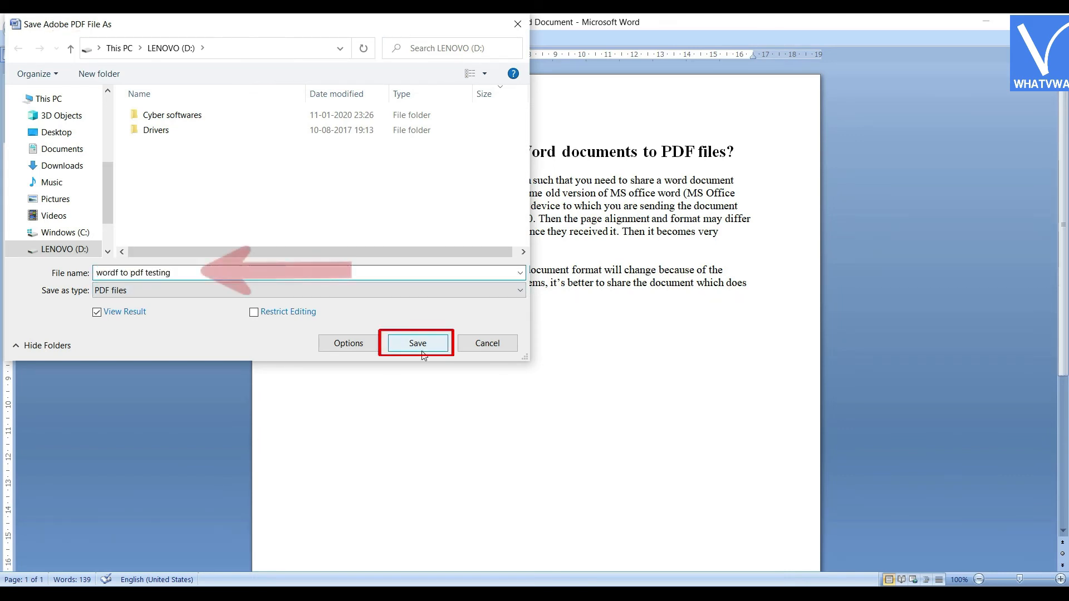
triple_click(136, 273)
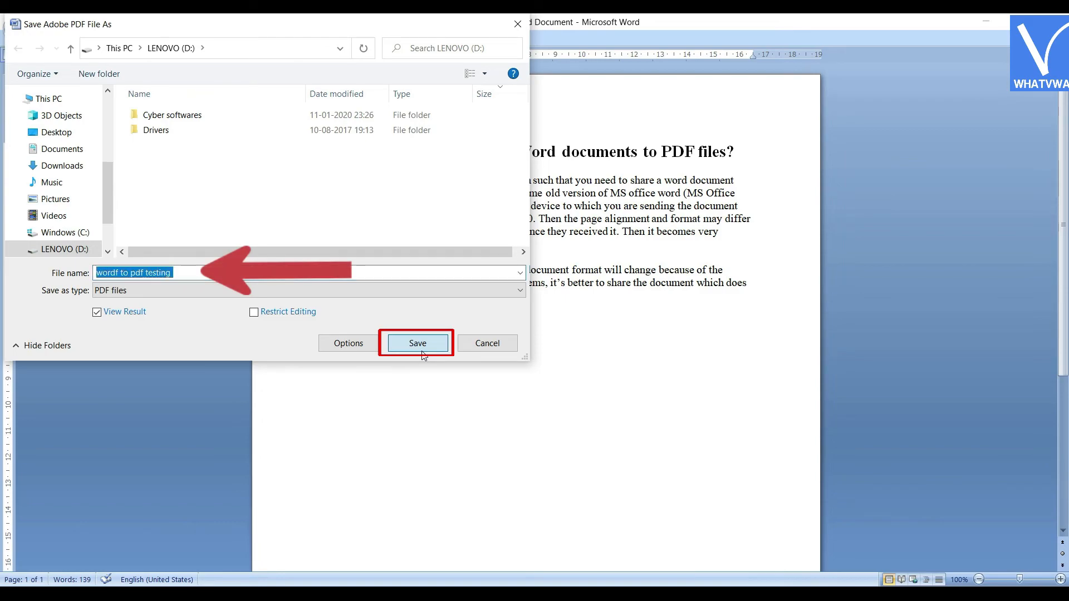